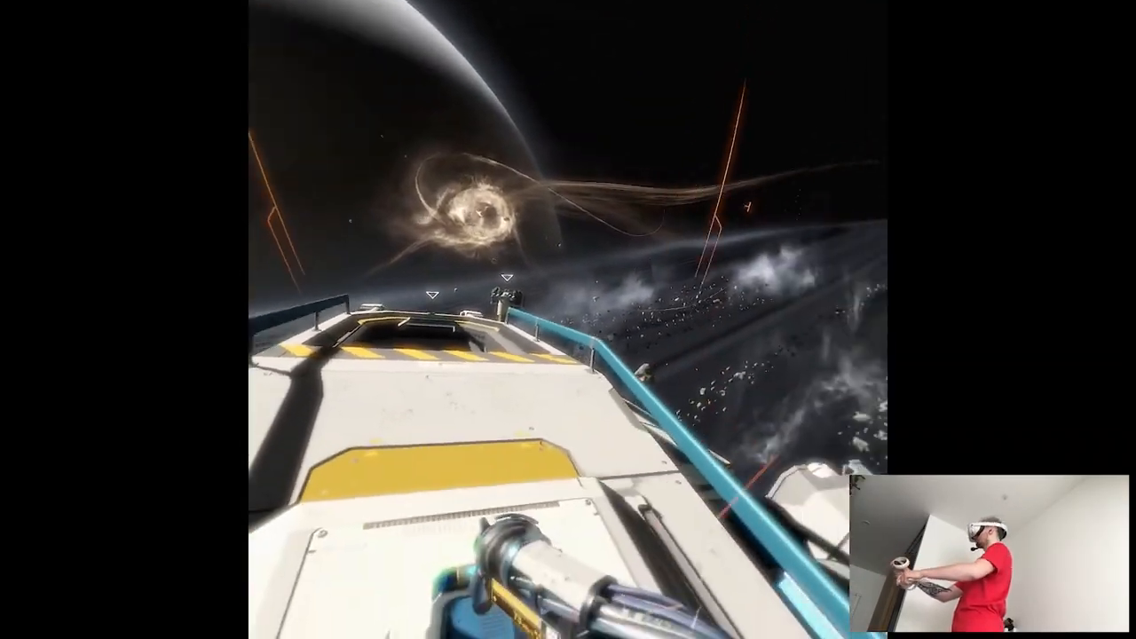
{"action": "mouse_move", "coordinate": [568, 320]}
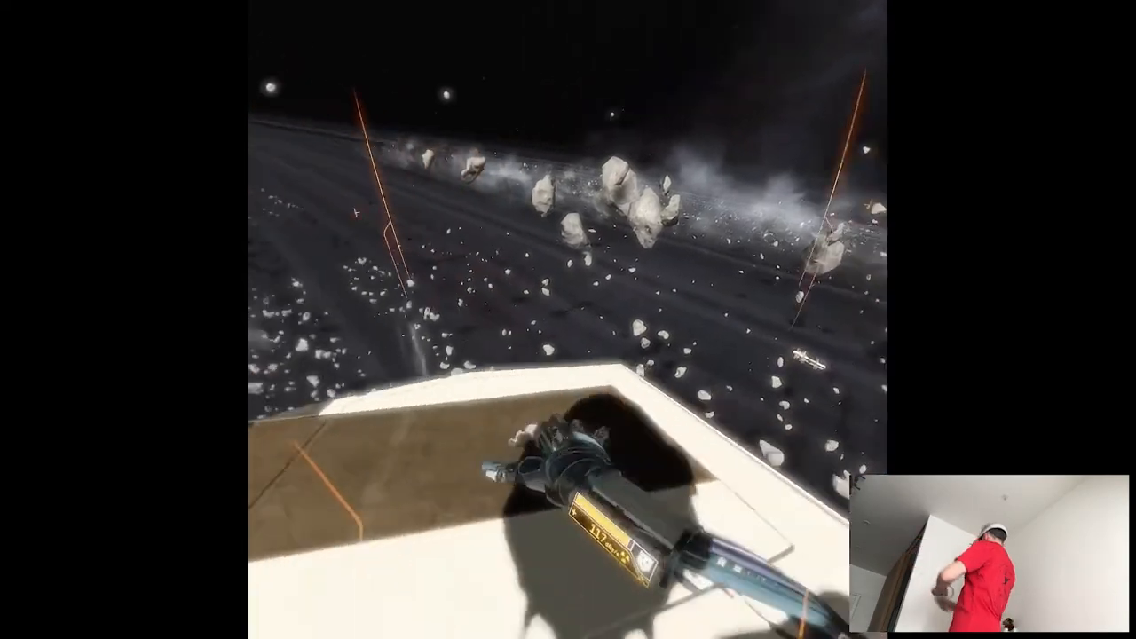